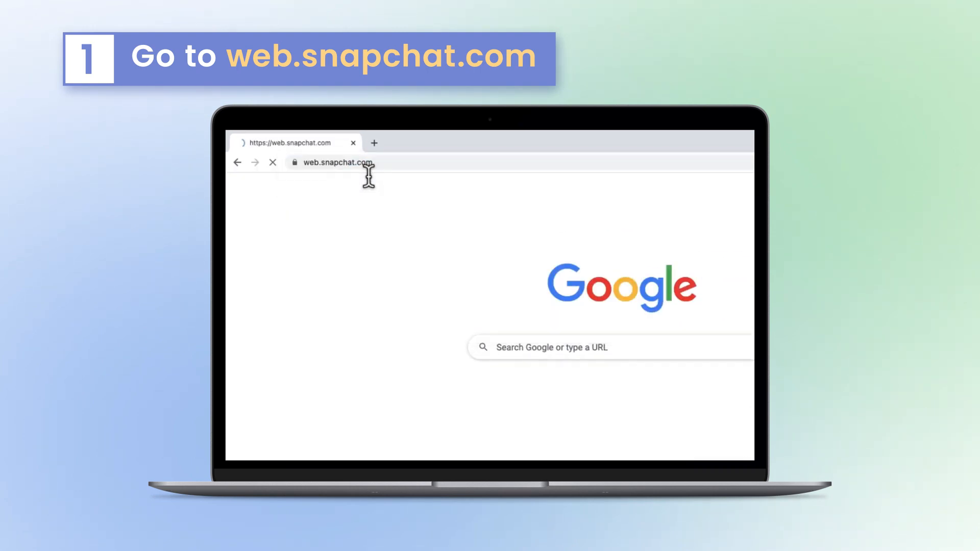
- Load web.snapchat.com, submit the username, and approve the browser login from the phone
{"action": "key", "text": "Enter"}
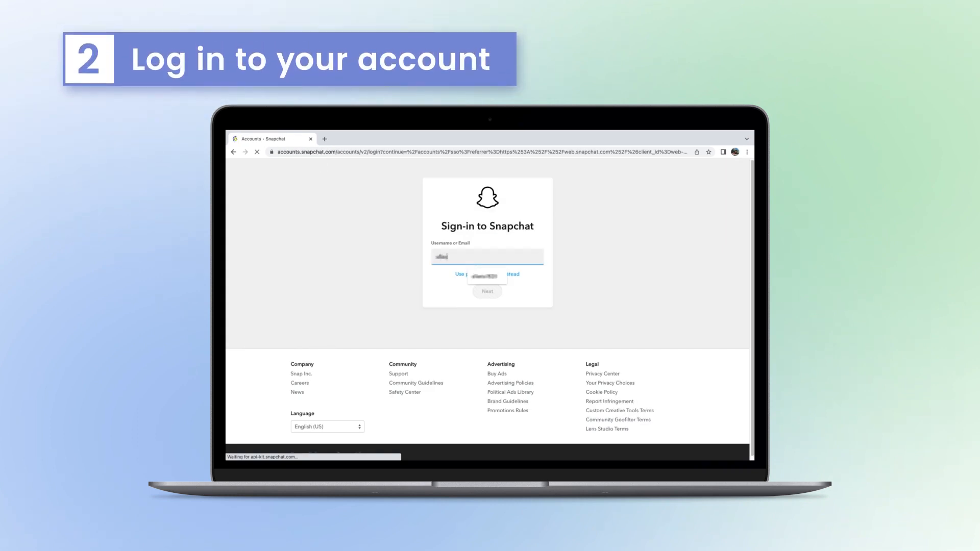
{"action": "left_click", "coordinate": [488, 292]}
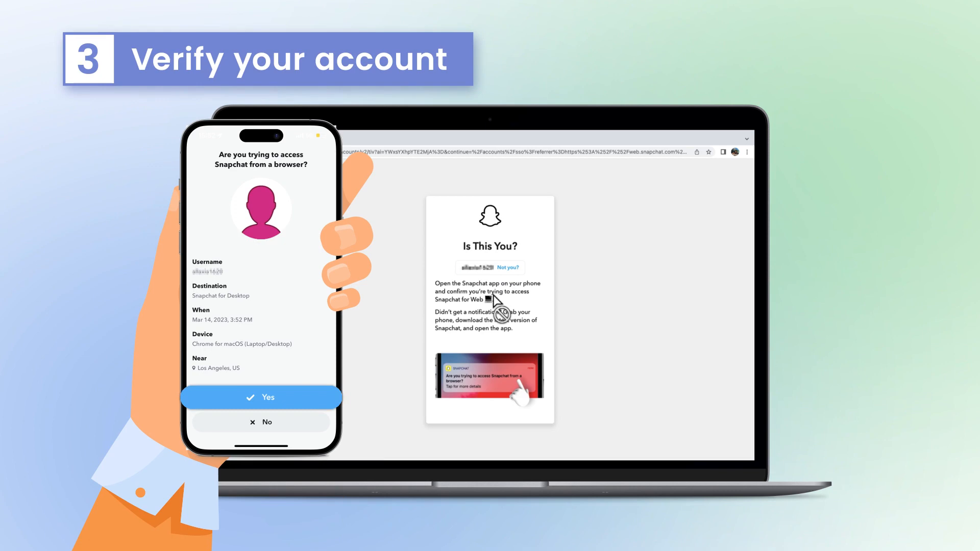
{"action": "left_click", "coordinate": [260, 397]}
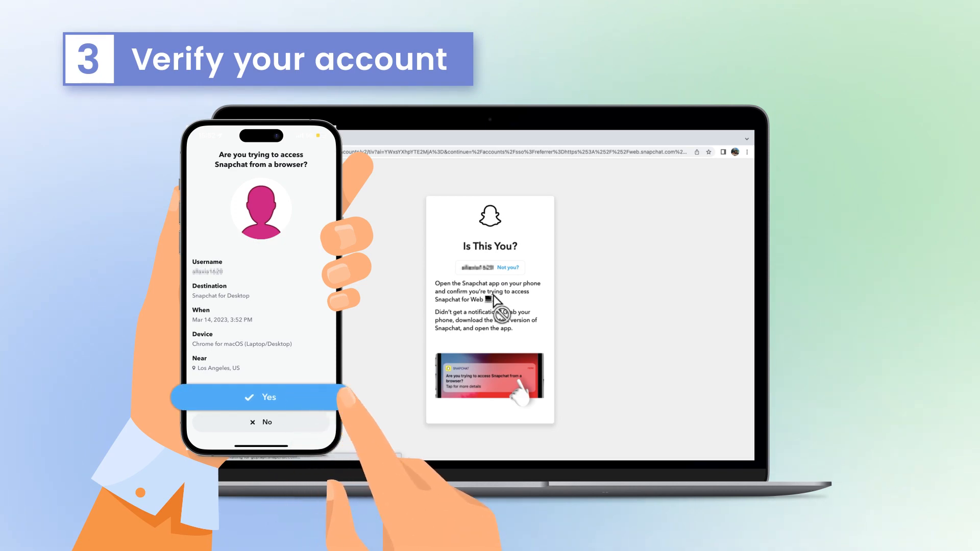
{"action": "left_click", "coordinate": [261, 397]}
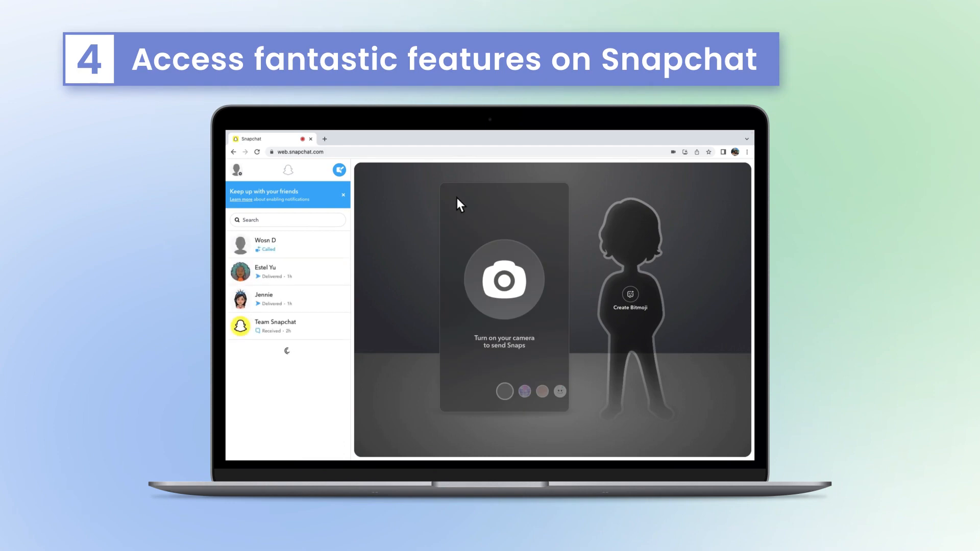
- Send Jennie the message 'Hi Jennie' in her chat
{"action": "left_click", "coordinate": [288, 299]}
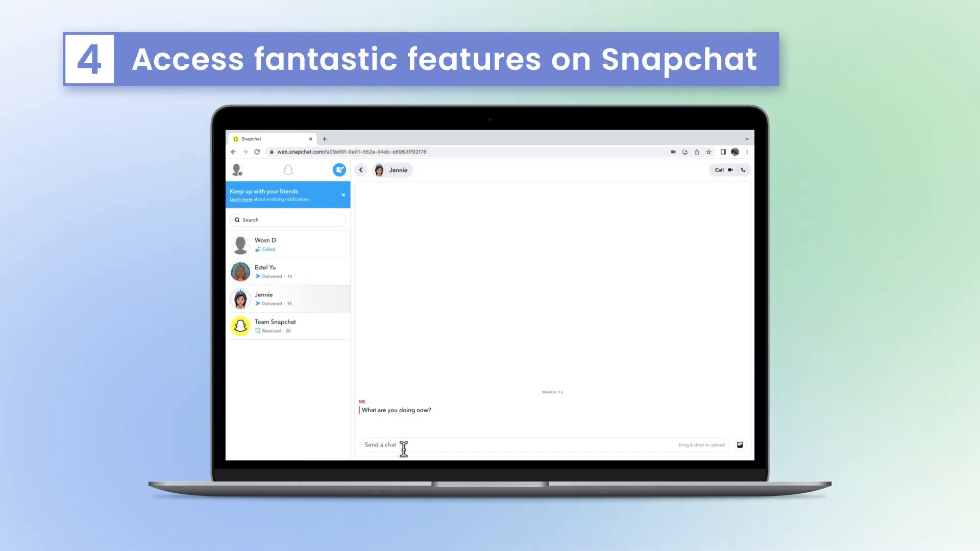
{"action": "type", "text": "Hi J"}
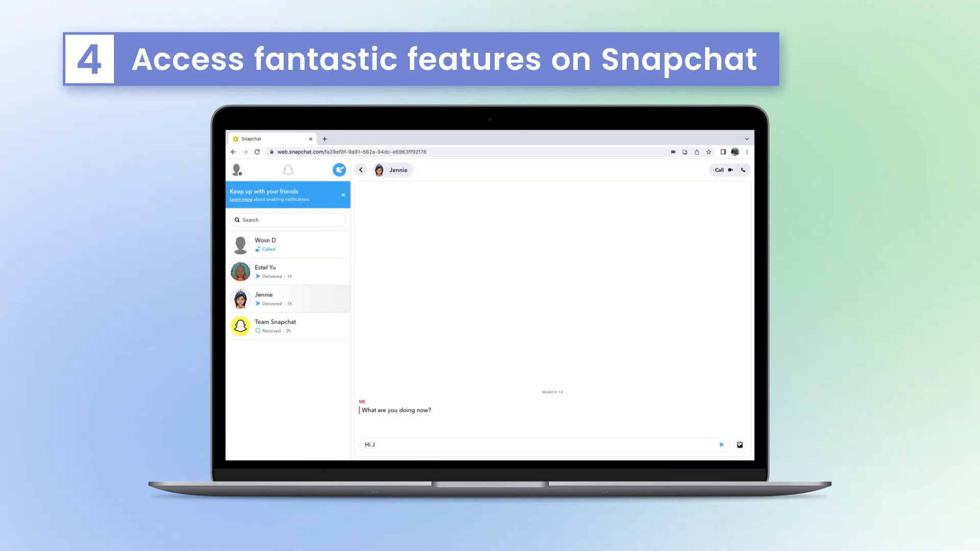
{"action": "type", "text": "enni"}
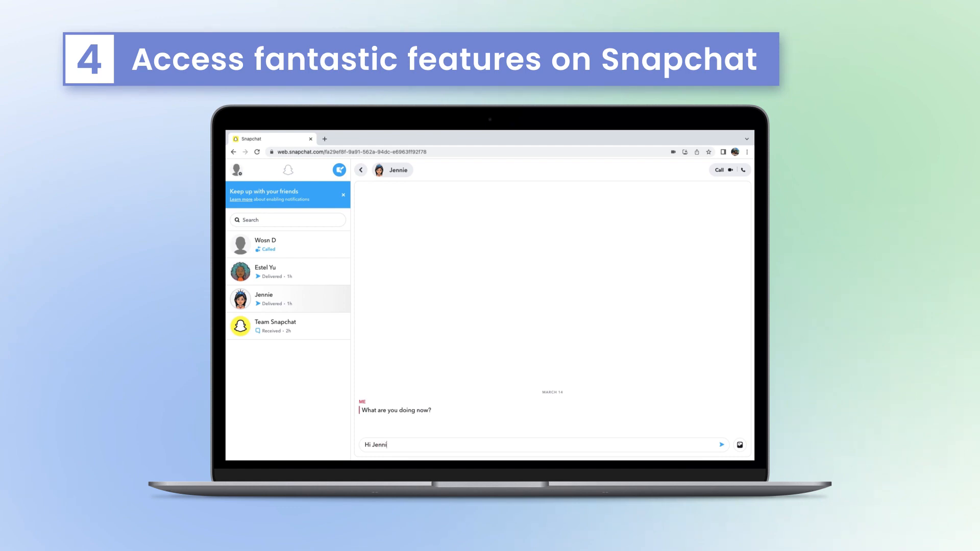
{"action": "left_click", "coordinate": [722, 446]}
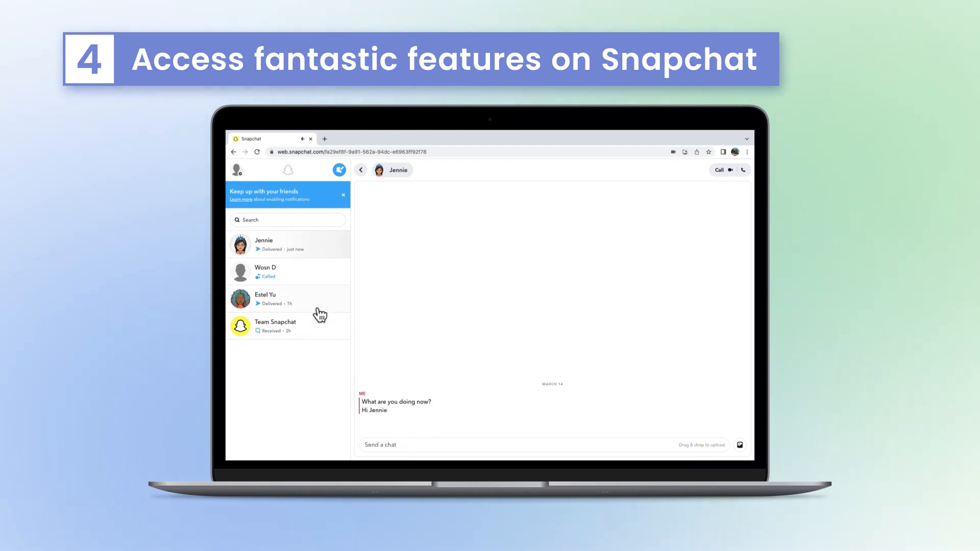
{"action": "left_click", "coordinate": [288, 298]}
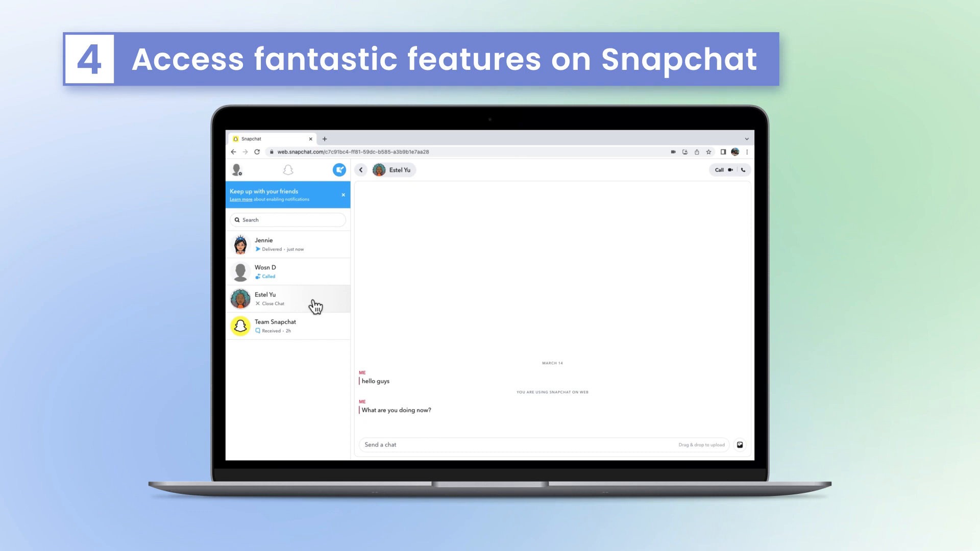
{"action": "left_click", "coordinate": [288, 271]}
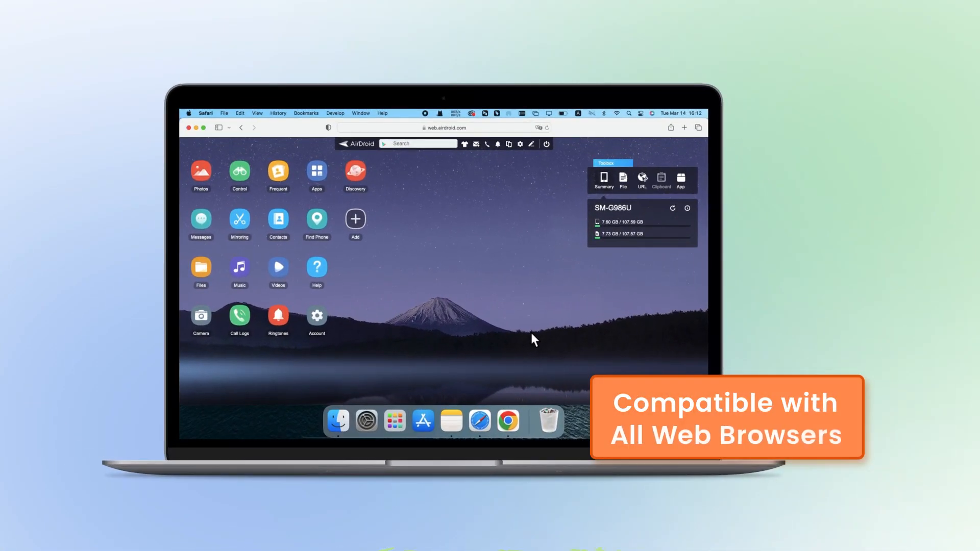
- Mirror the phone's Snapchat chat list through AirDroid Web's Control window
{"action": "left_click", "coordinate": [239, 172]}
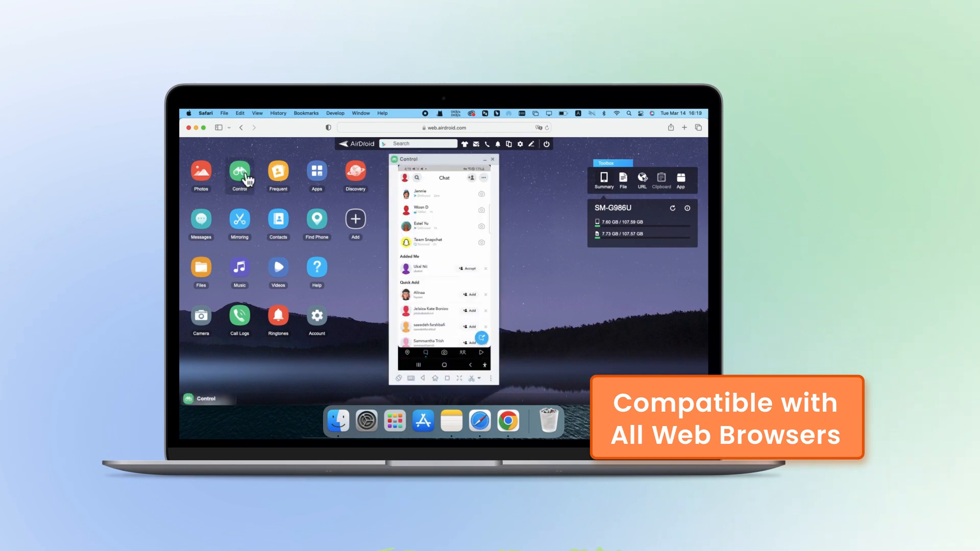
{"action": "left_click", "coordinate": [429, 194]}
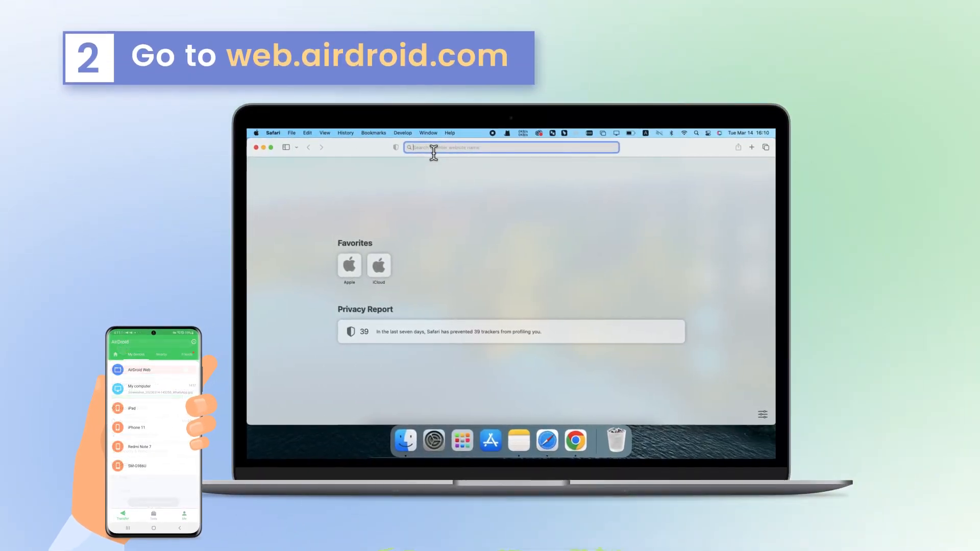
- Go to web.airdroid.com and confirm the sign-in from the phone's AirDroid app
{"action": "type", "text": "web.airdroid.com"}
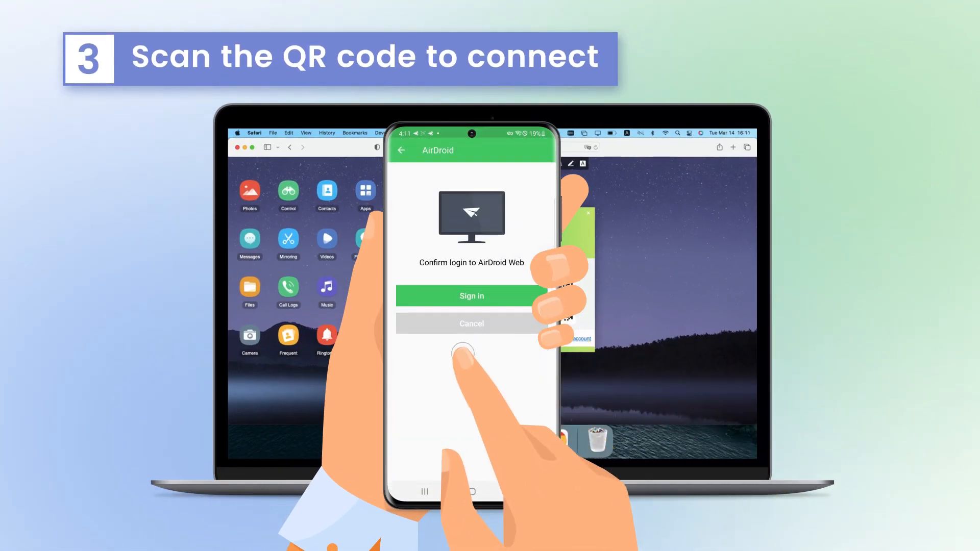
{"action": "left_click", "coordinate": [472, 296]}
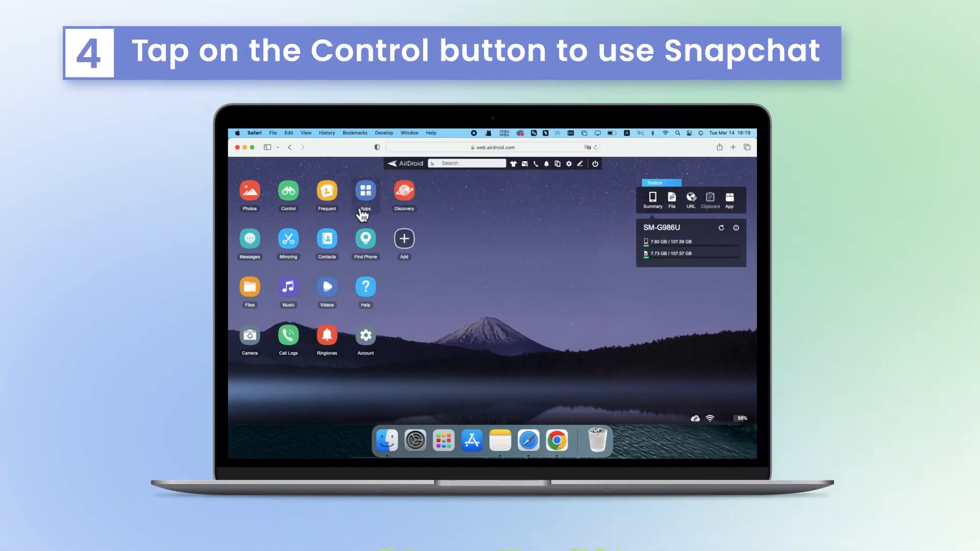
- Mirror the phone's Snapchat camera screen through AirDroid Web's Control window
{"action": "left_click", "coordinate": [288, 193]}
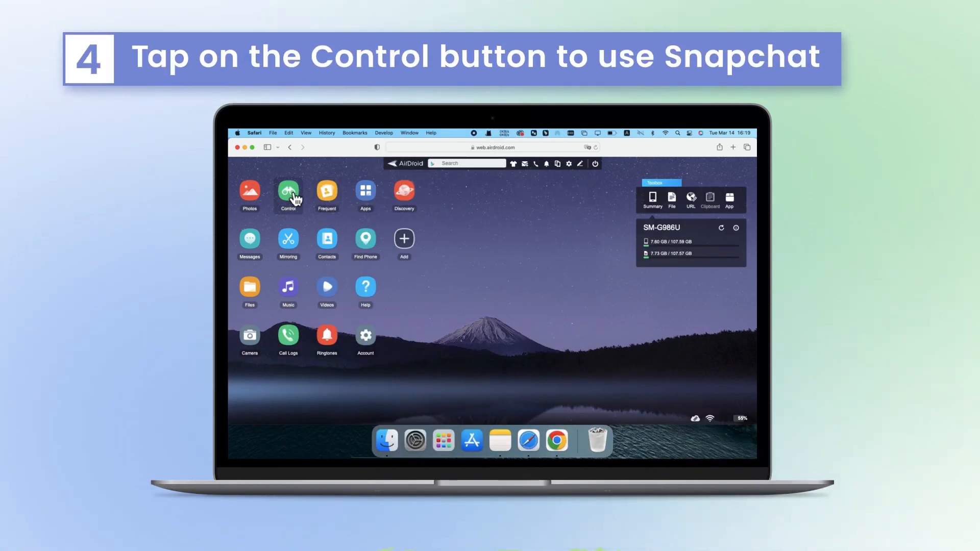
{"action": "left_click", "coordinate": [288, 192]}
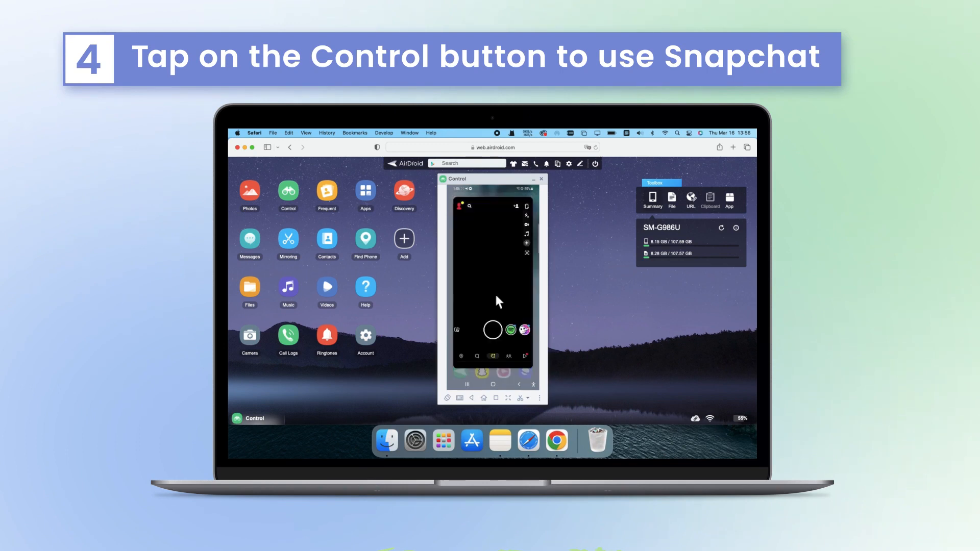